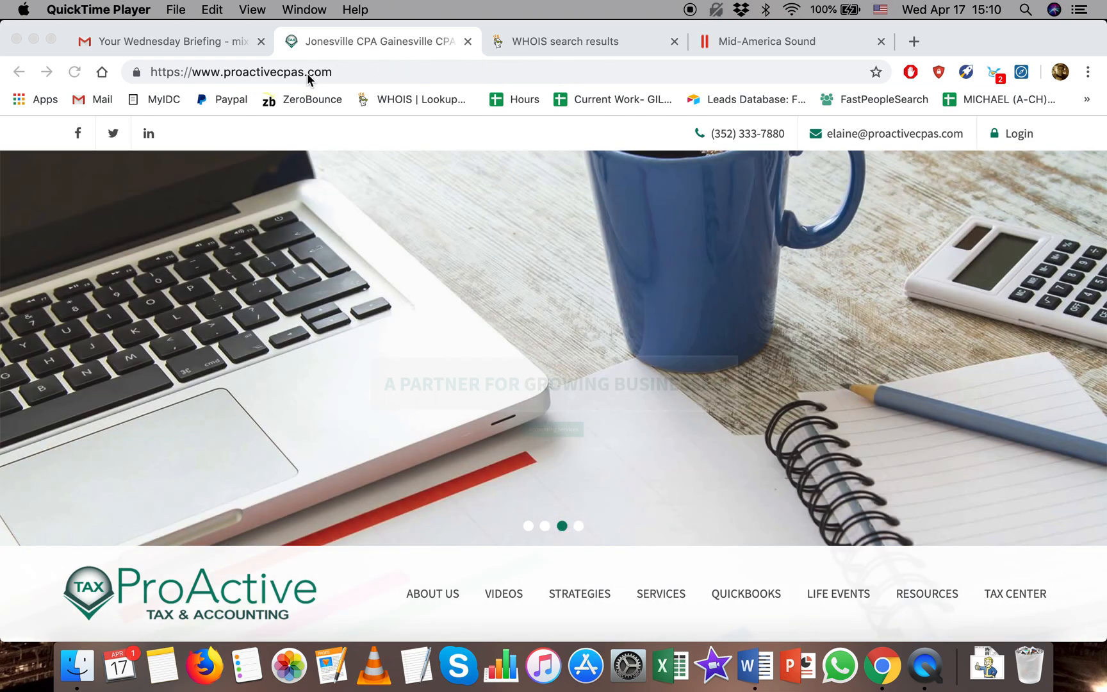
- Copy the proactivecpas.com address and reload GoDaddy's WHOIS lookup page from the bookmark
left_click(243, 71)
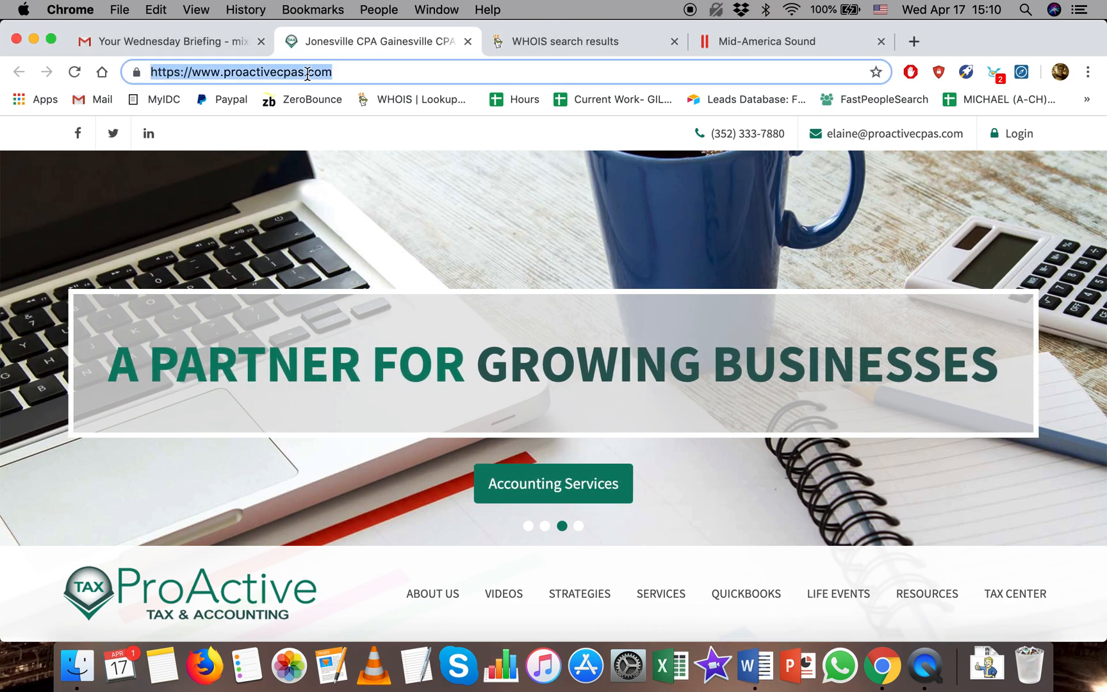
left_click(572, 41)
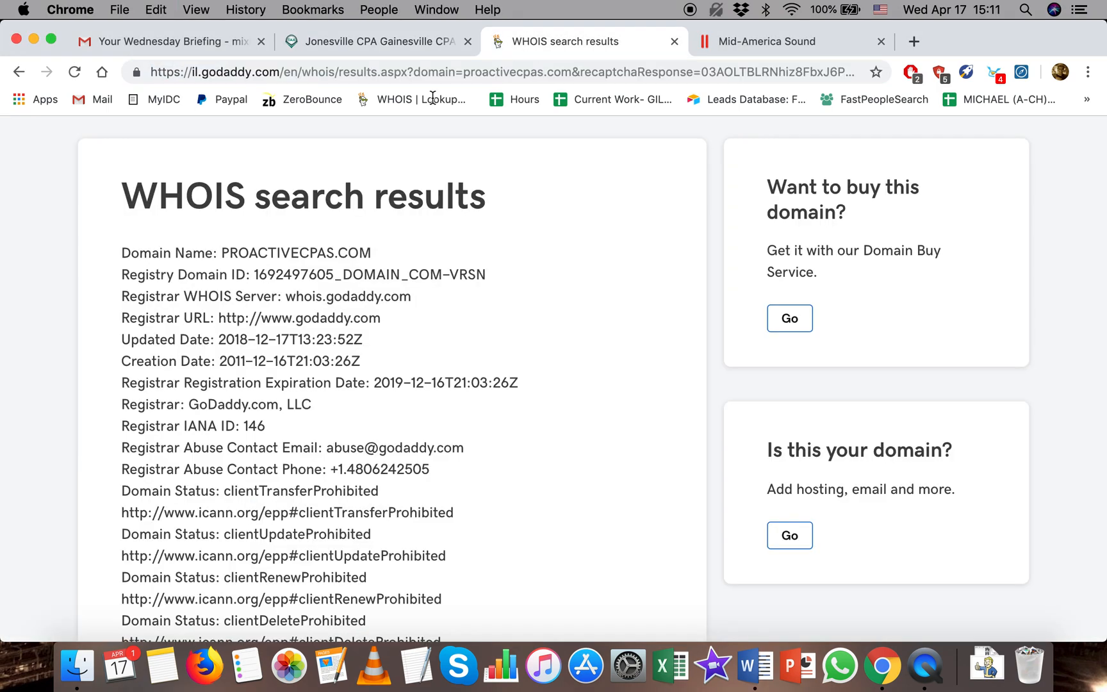
scroll("up", 3)
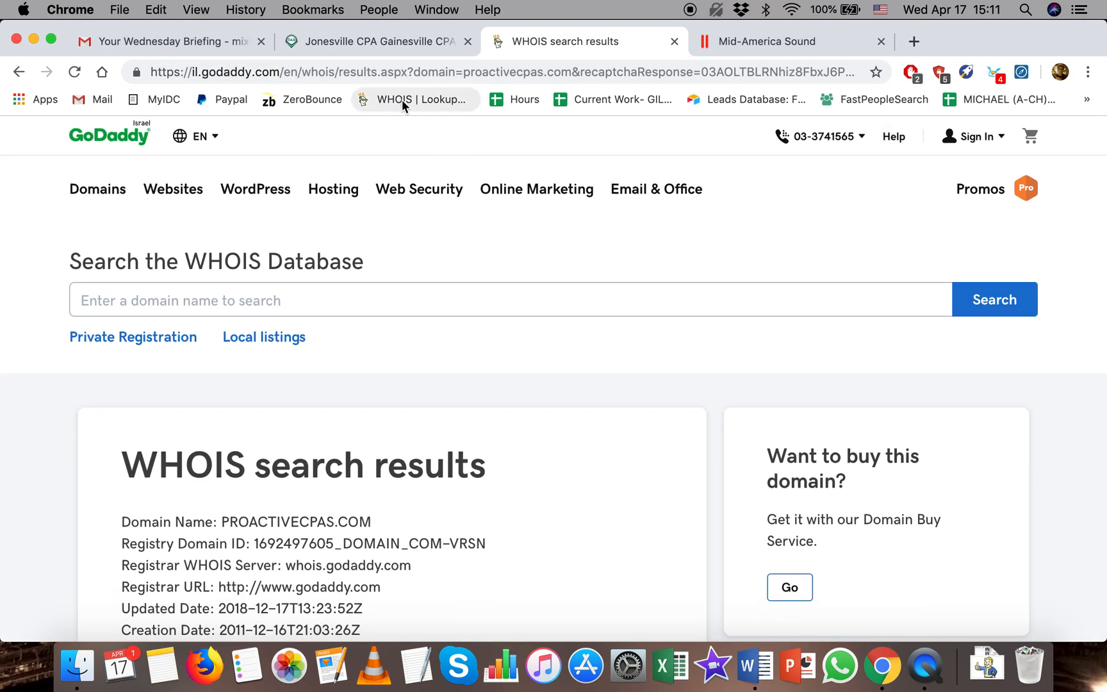
left_click(414, 99)
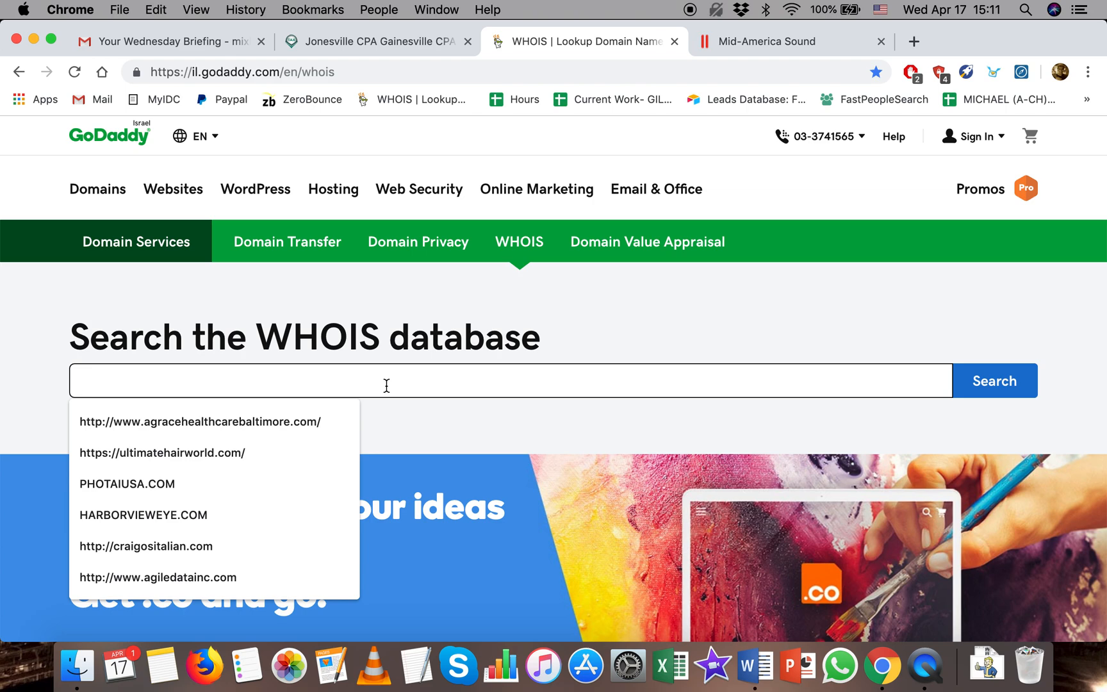
type("https://www.proactivecpas.com/")
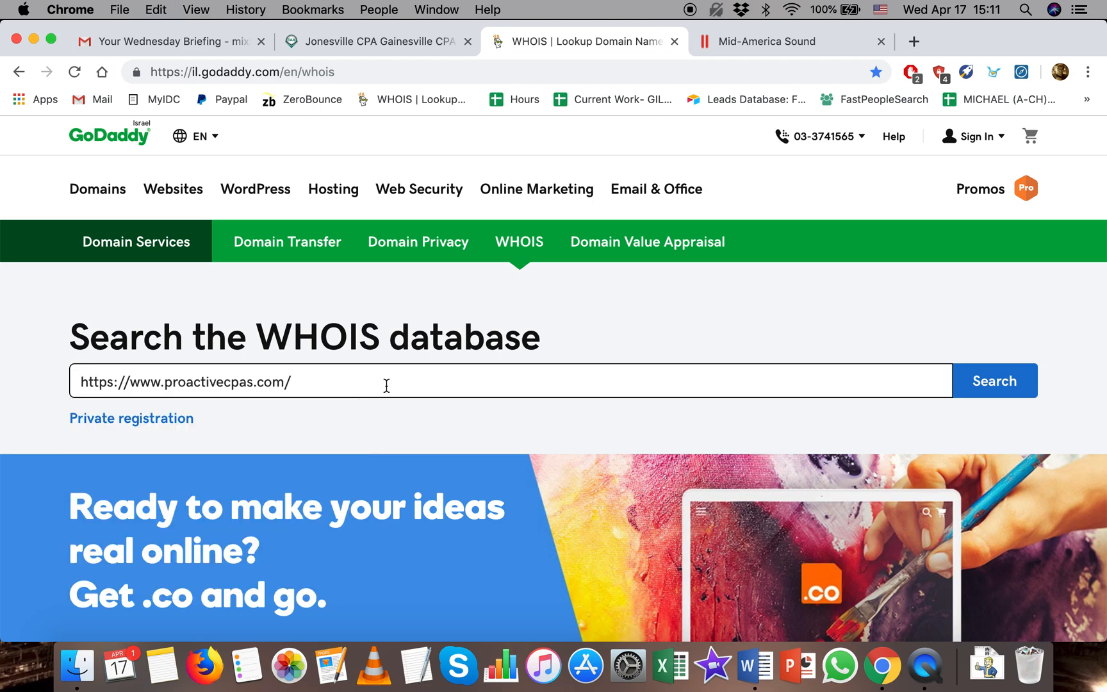
left_click(994, 381)
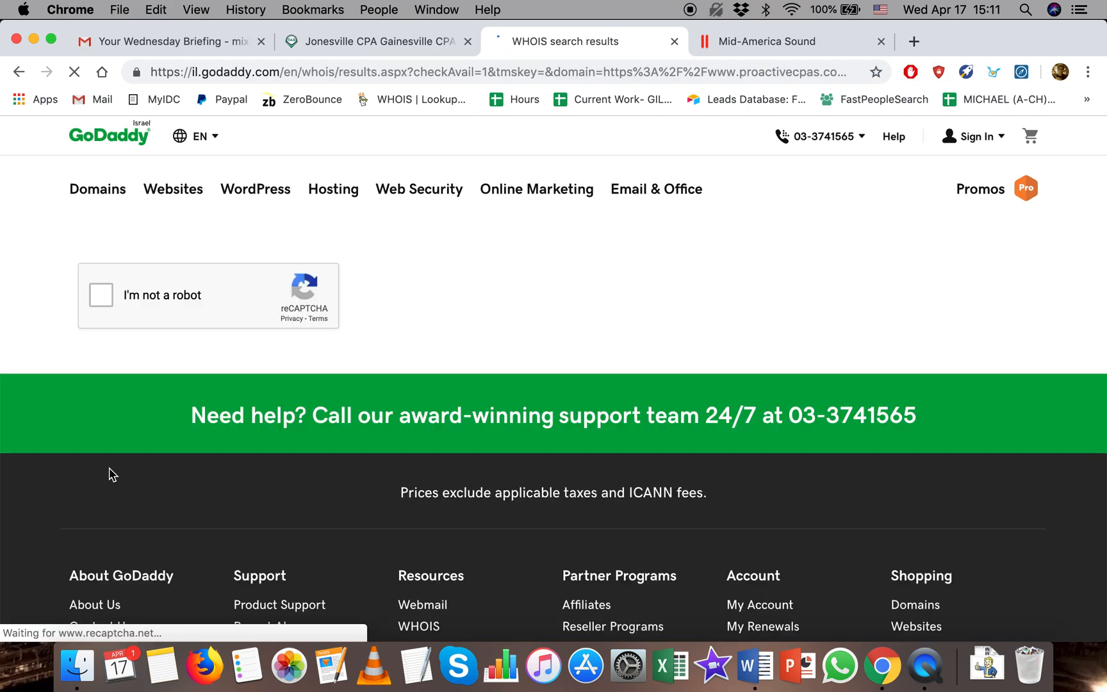
left_click(100, 295)
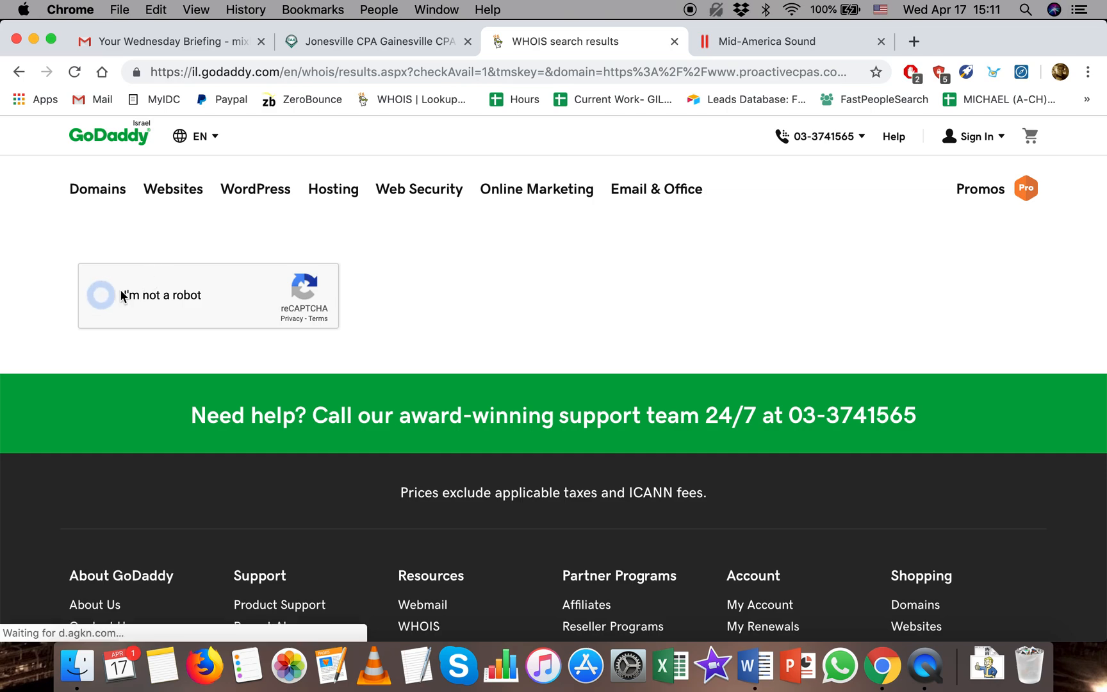
left_click(102, 295)
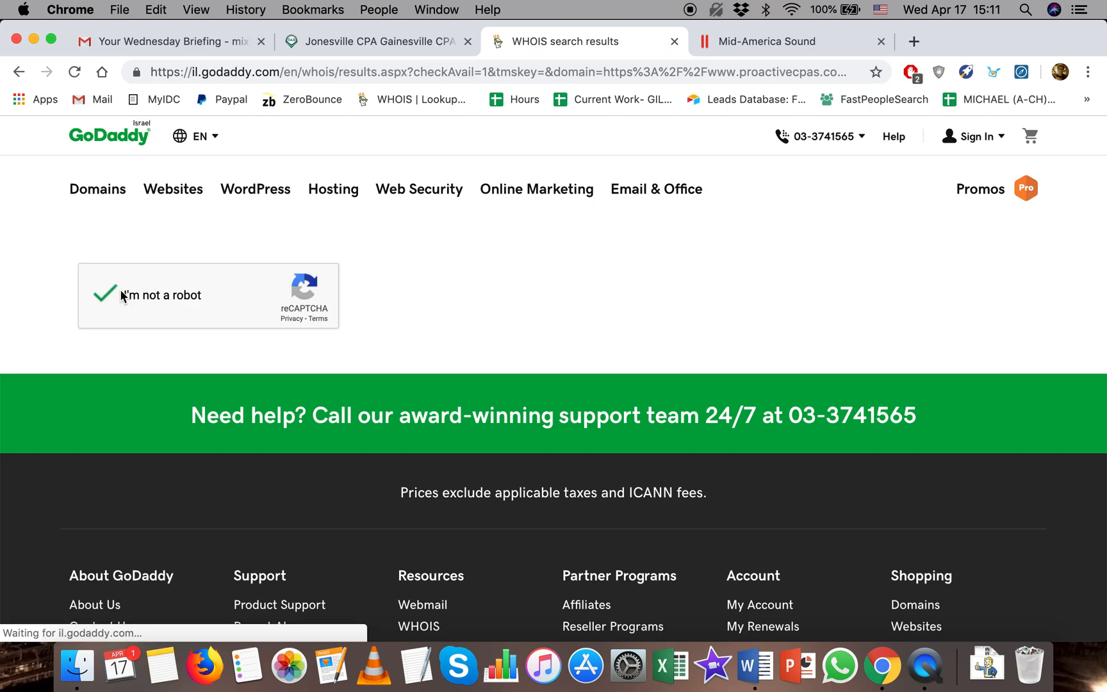
left_click(104, 295)
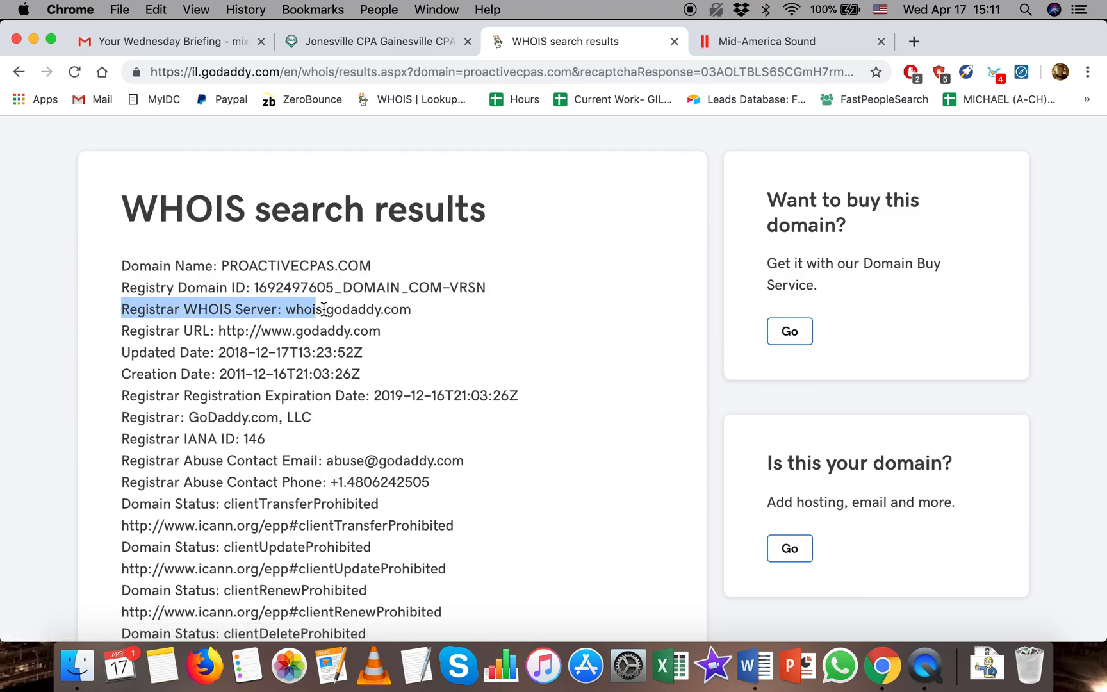
- Find 'email' matches in the proactivecpas.com record and start a new Gmail message
left_click(313, 330)
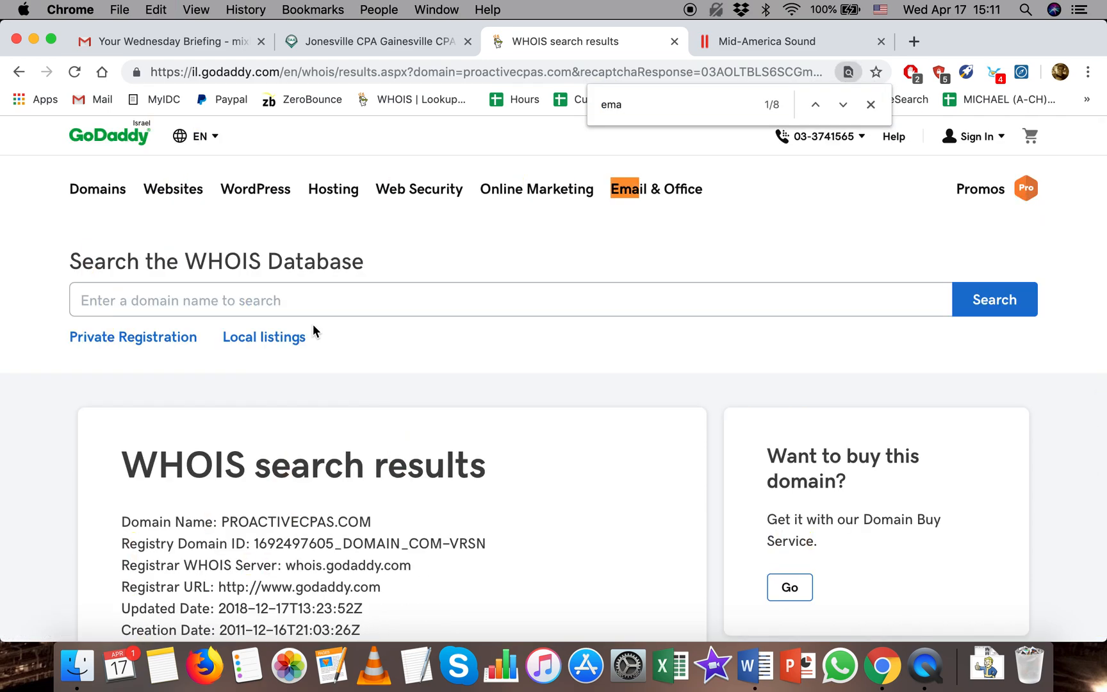
left_click(844, 104)
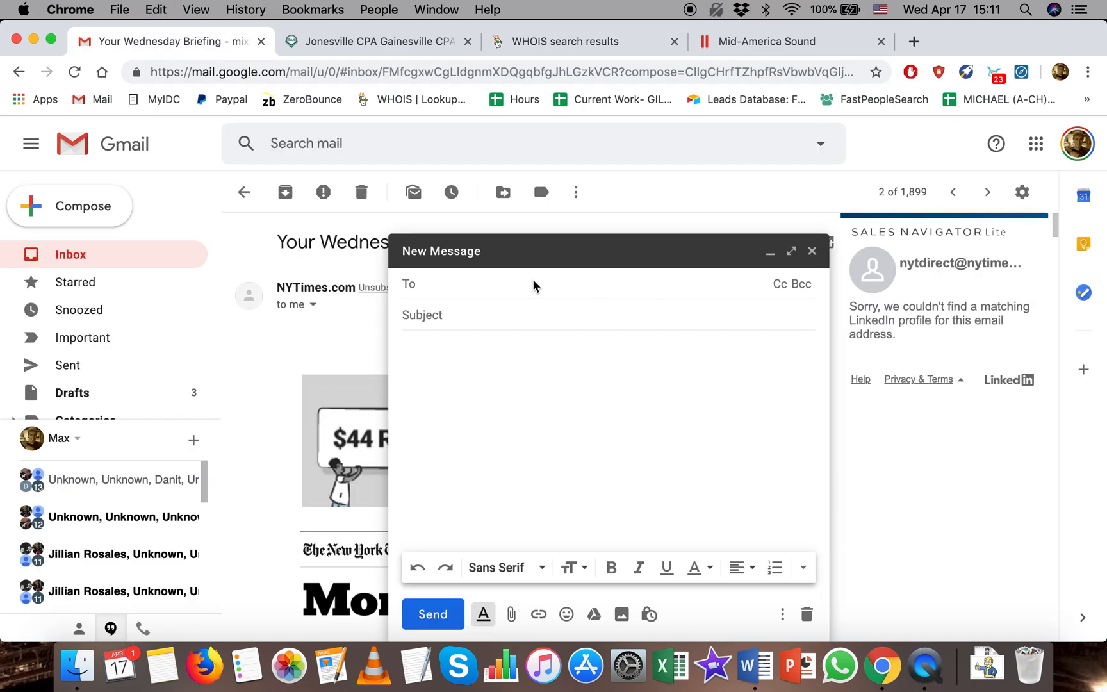
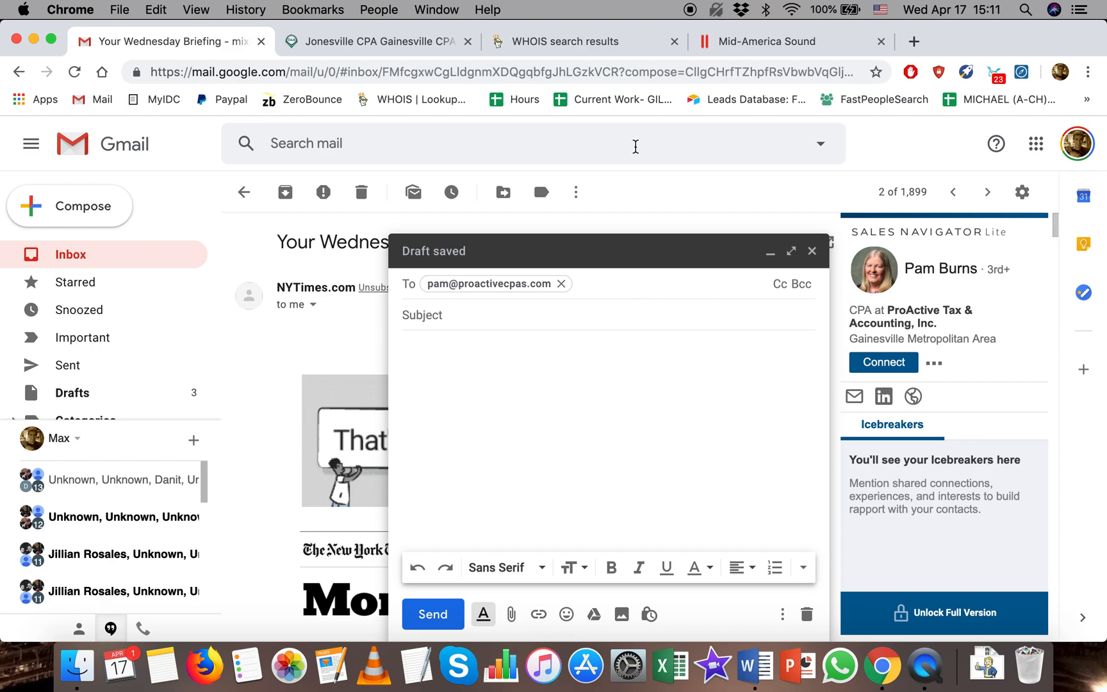
left_click(565, 41)
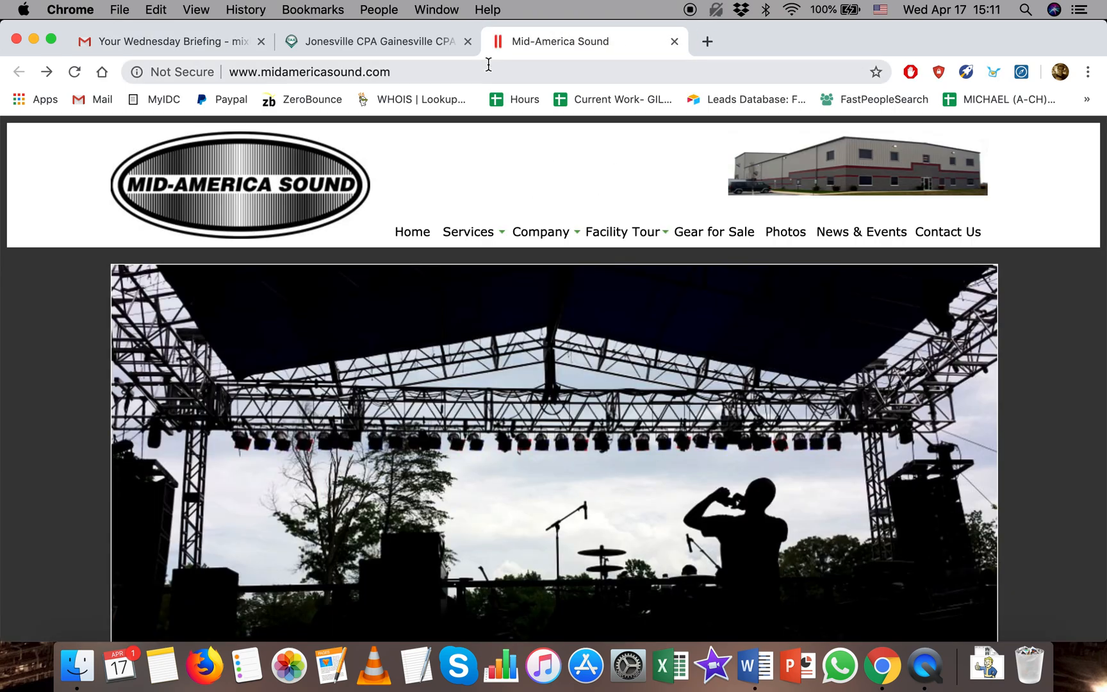
left_click(468, 41)
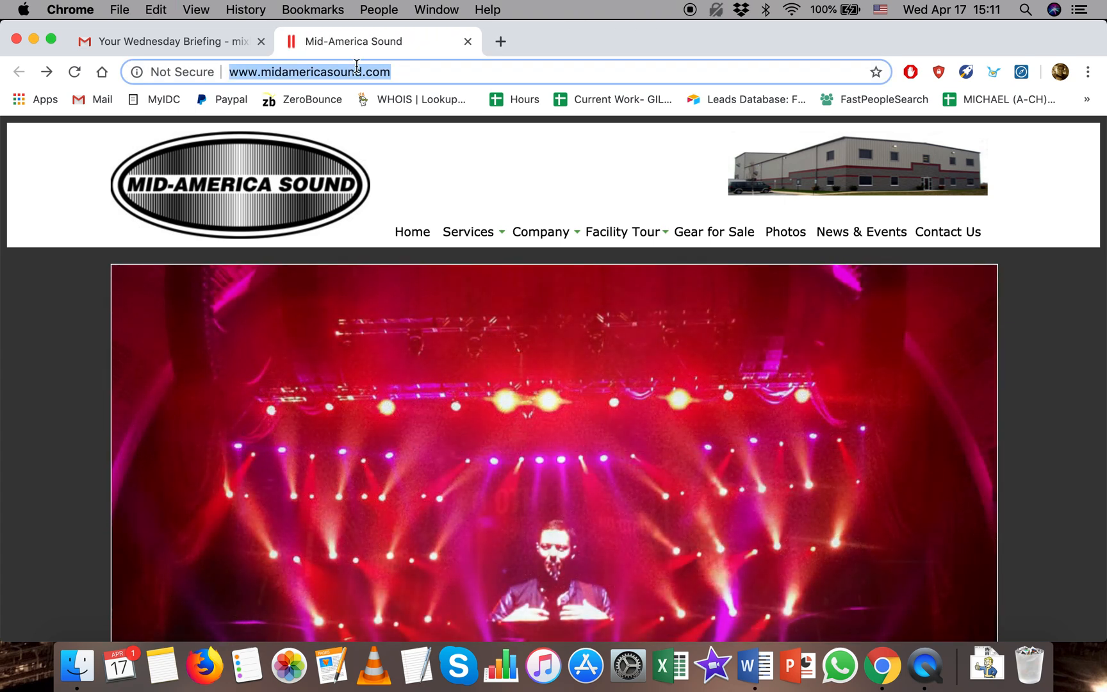
left_click(415, 99)
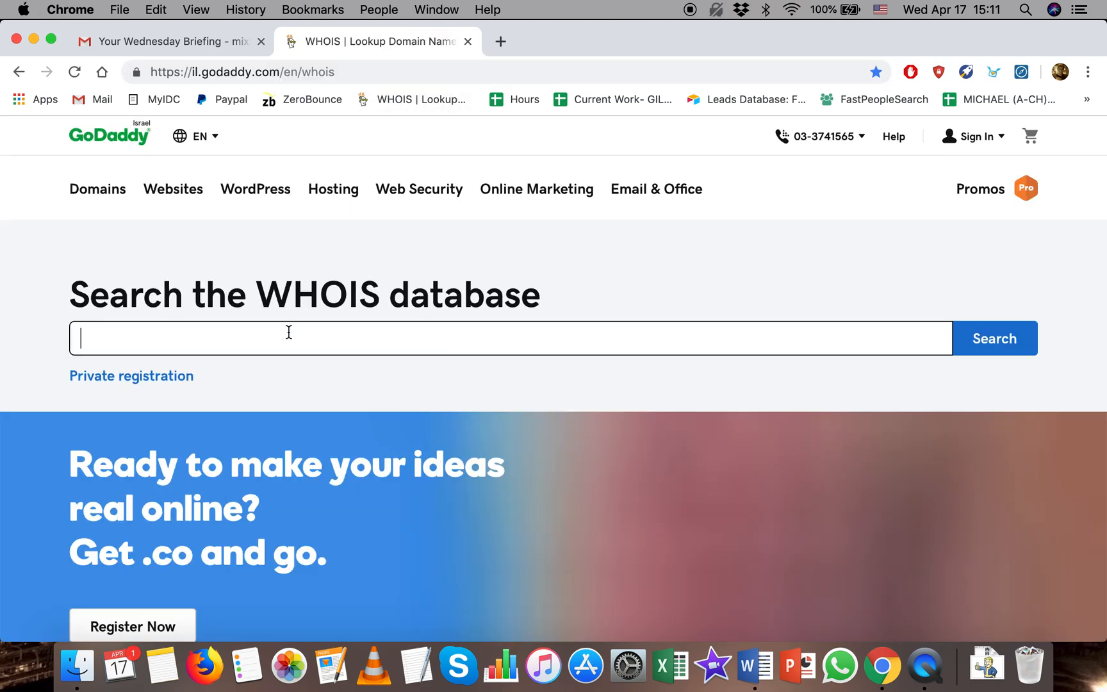
type("http://www.midamericasound.com/")
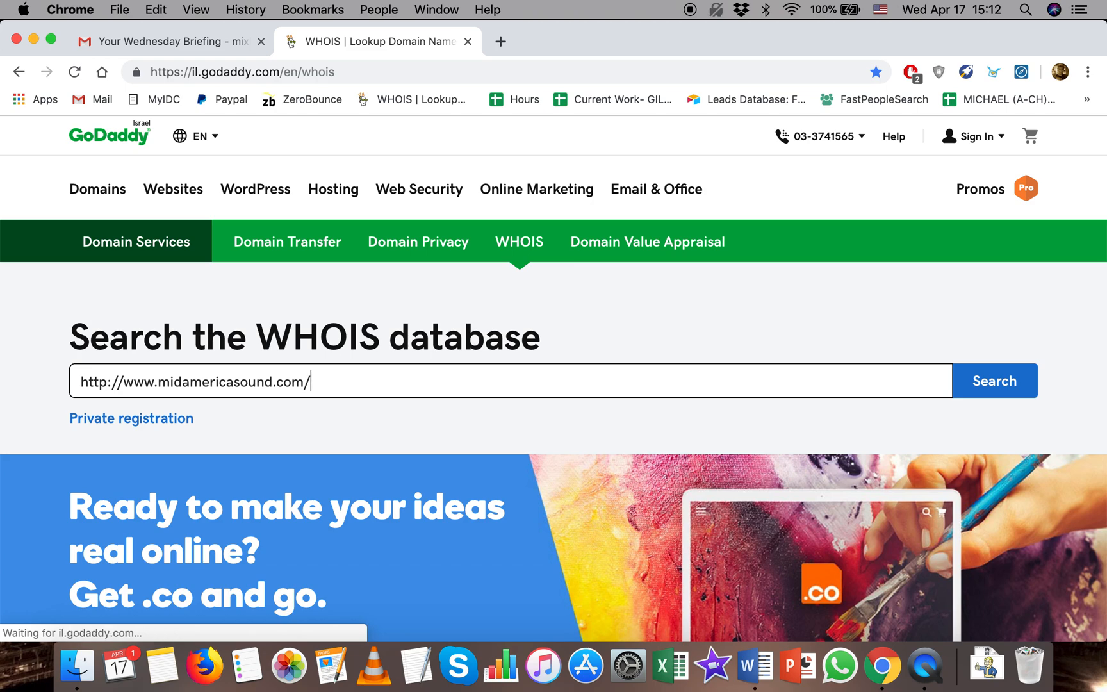
left_click(994, 381)
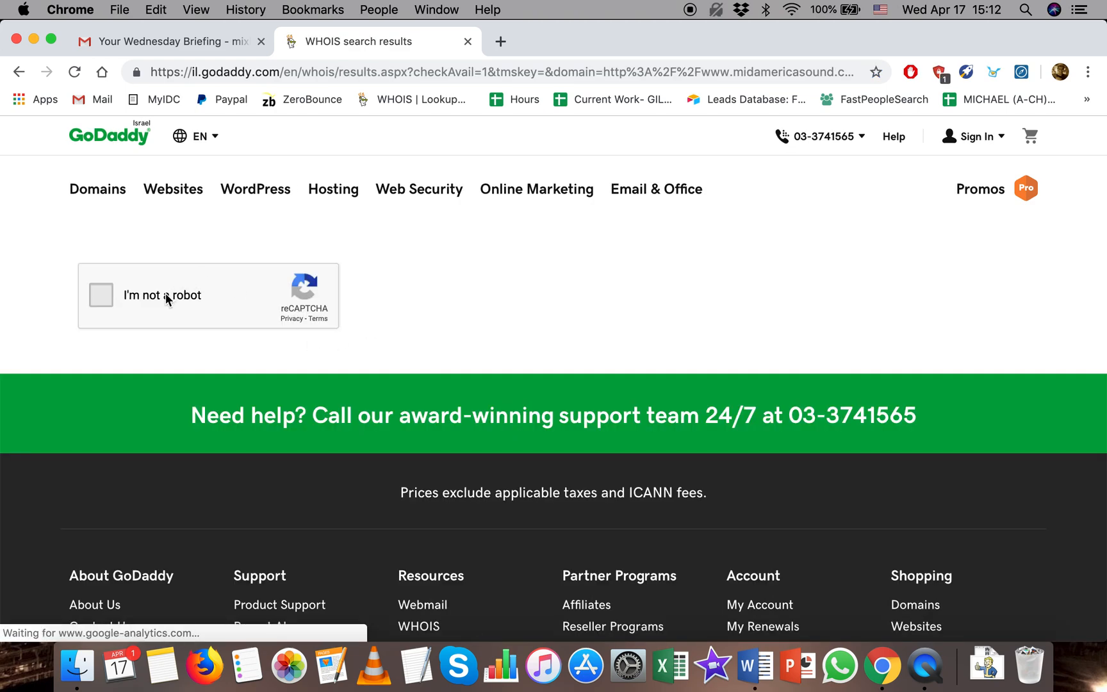
left_click(100, 295)
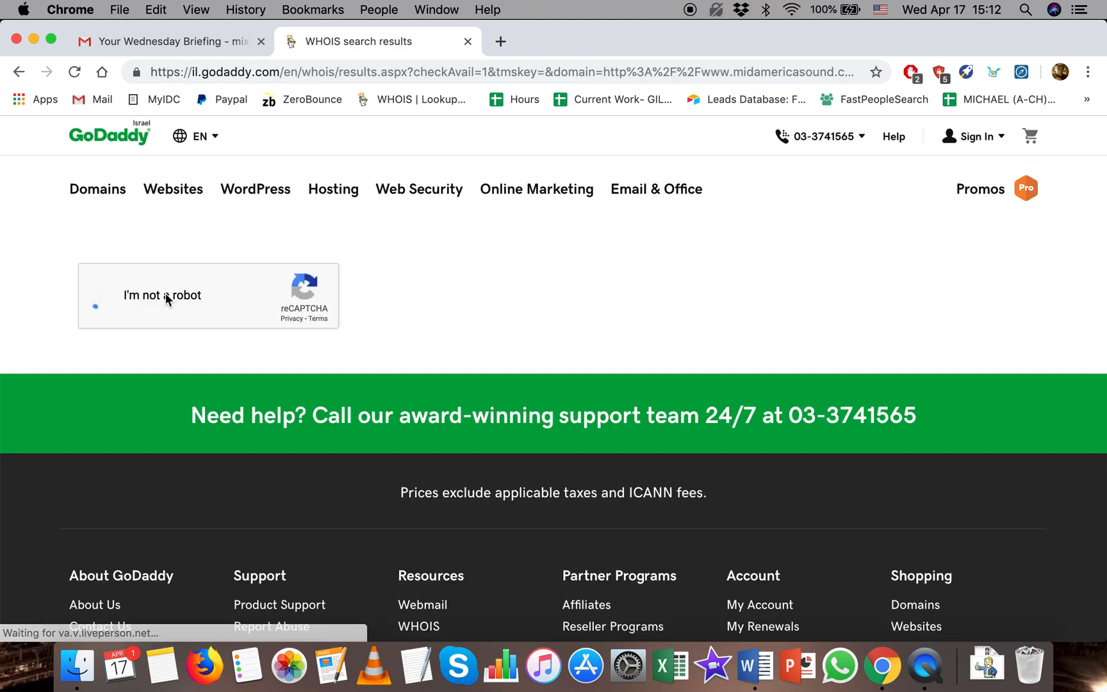
left_click(102, 293)
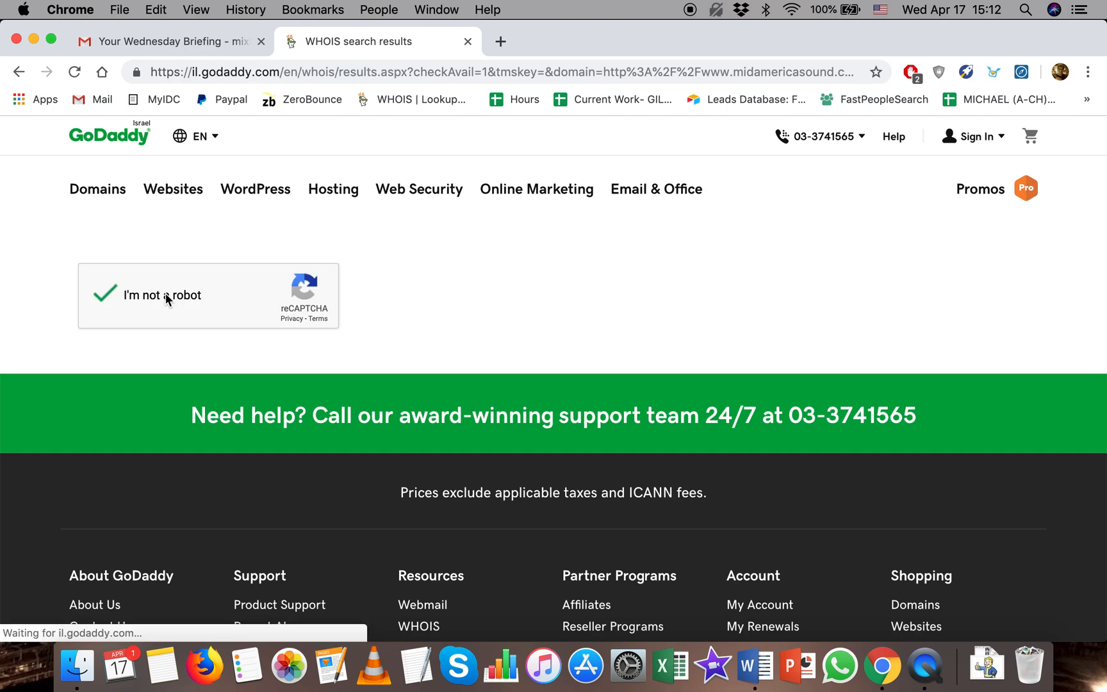
left_click(104, 295)
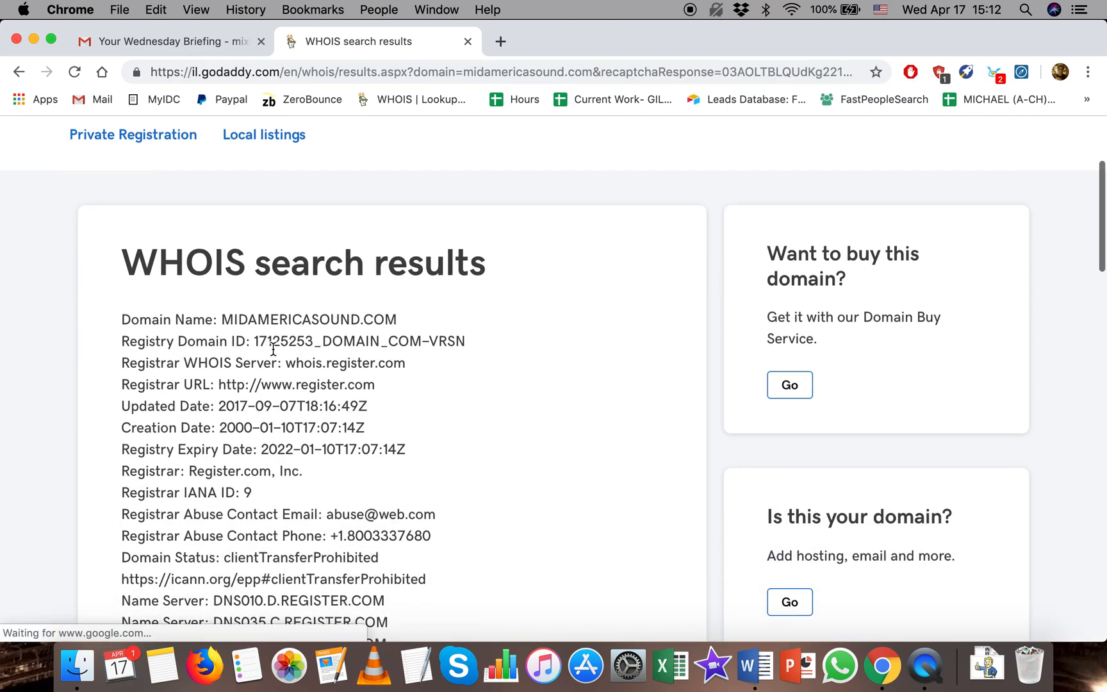
- Search the midamericasound.com record for 'em' and scroll through the matches
double_click(345, 362)
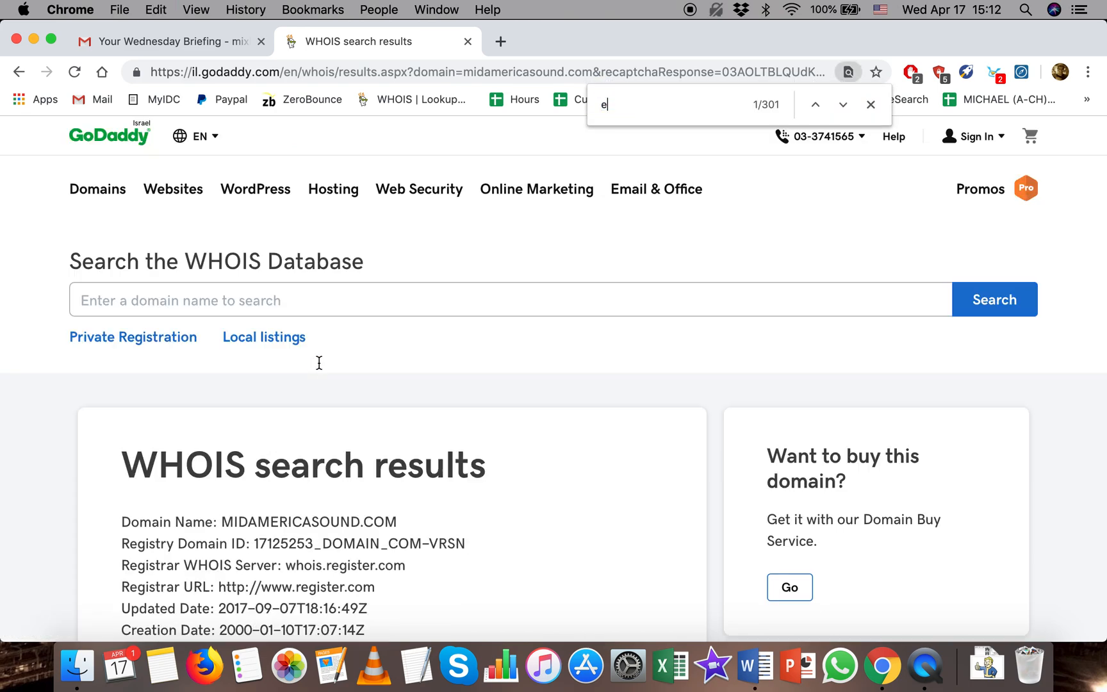
type("m")
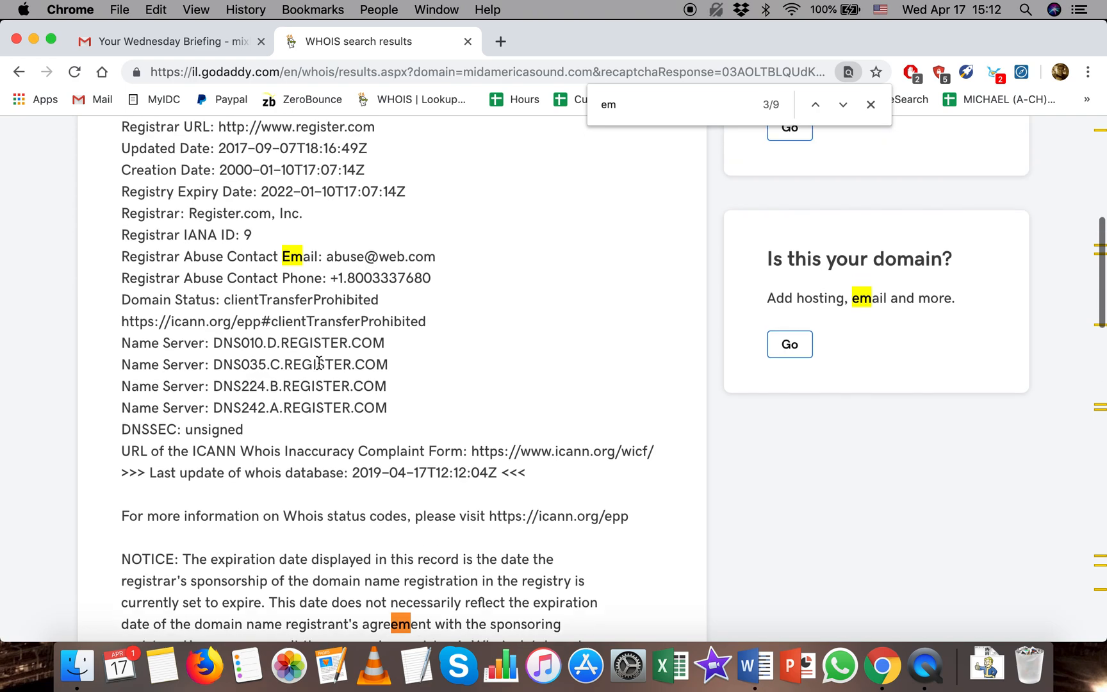
scroll("up", 3)
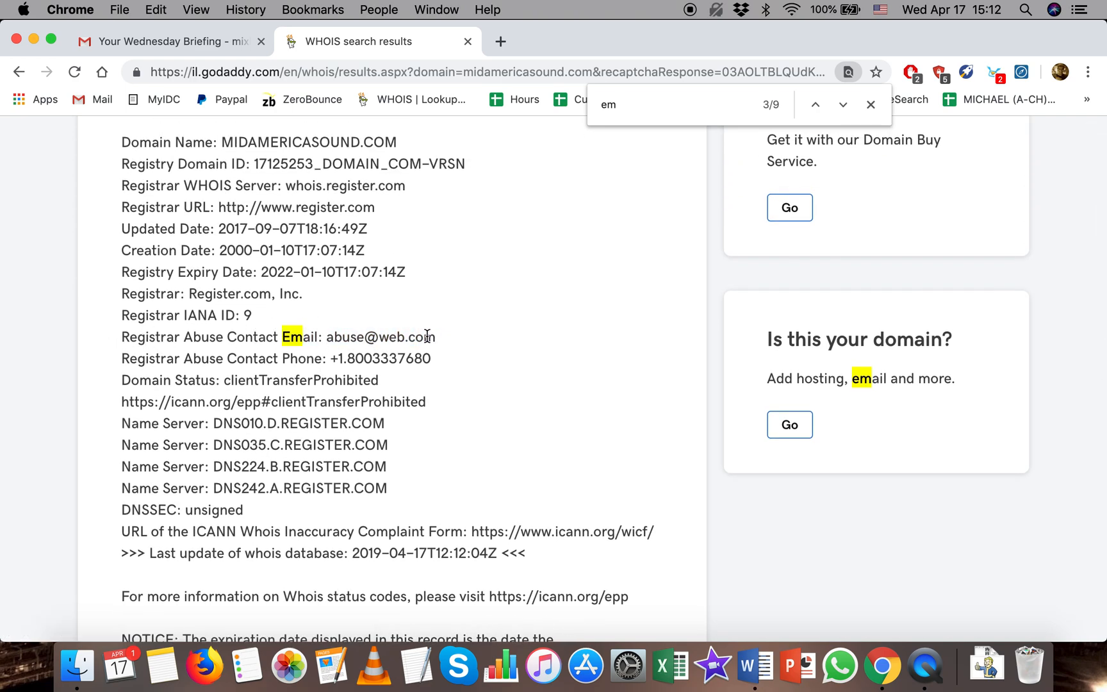
scroll("up", 3)
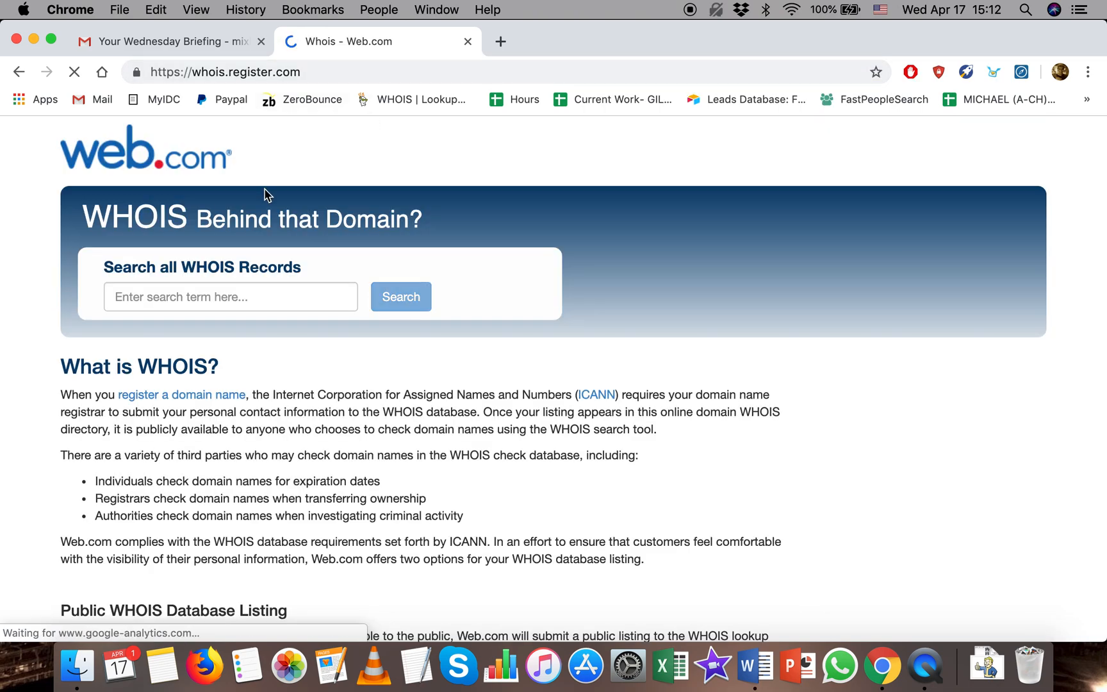
- Look up MIDAMERICASOUND.COM on Web.com WHOIS after passing the reCAPTCHA check
type("MIDAMERICASOUND.COM")
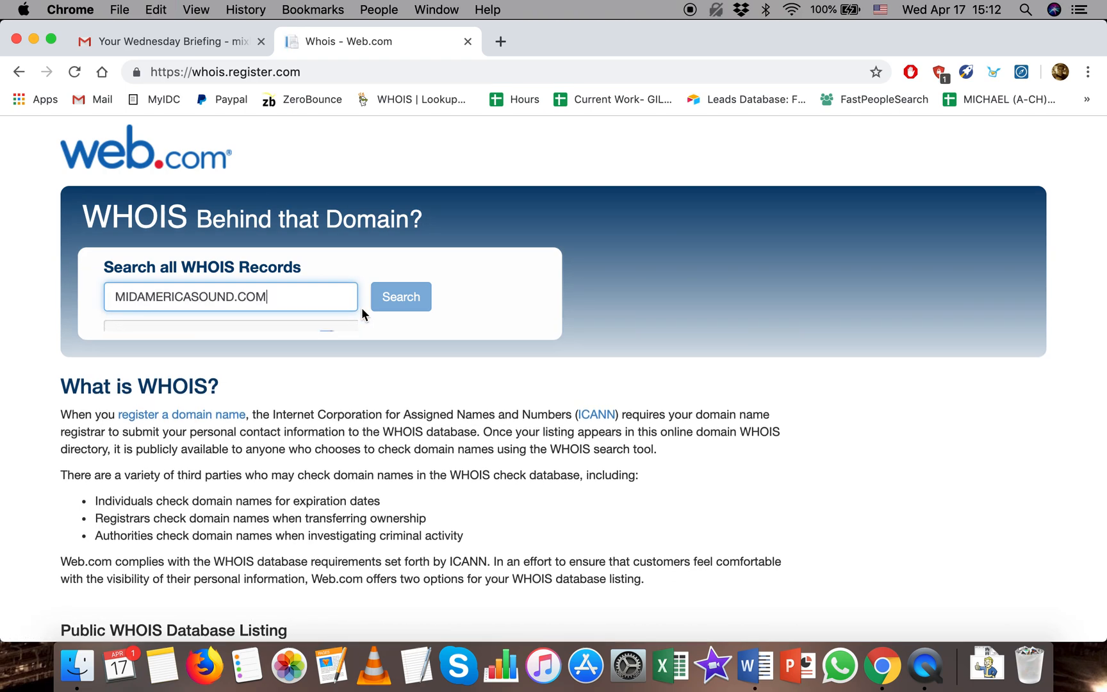
left_click(400, 296)
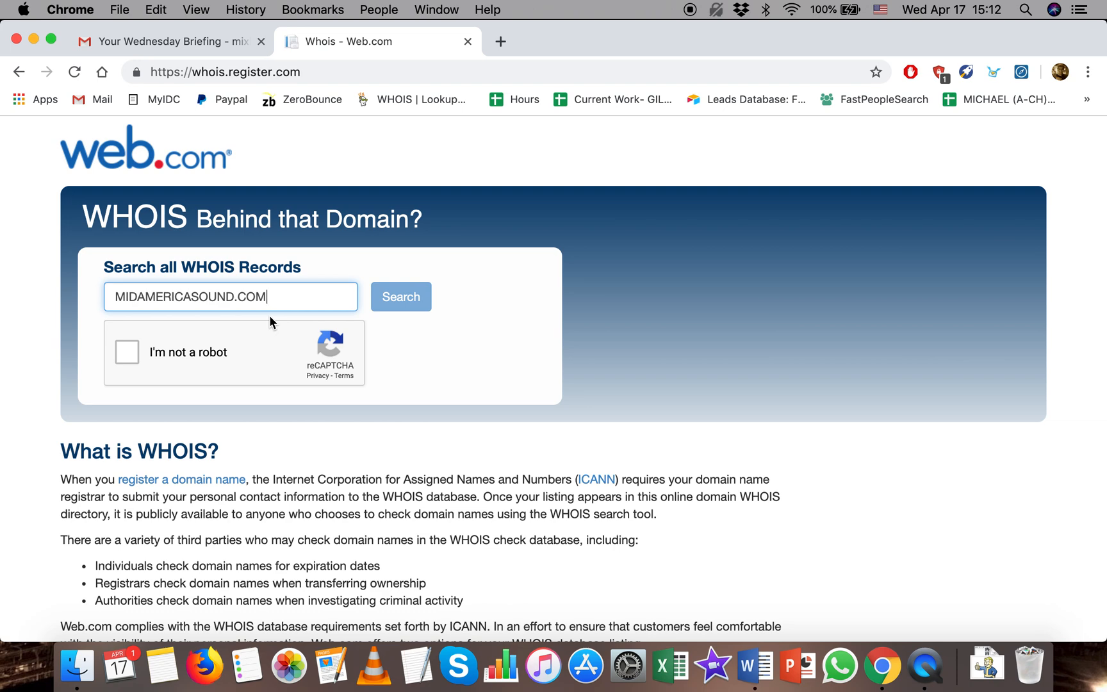
mouse_move(148, 251)
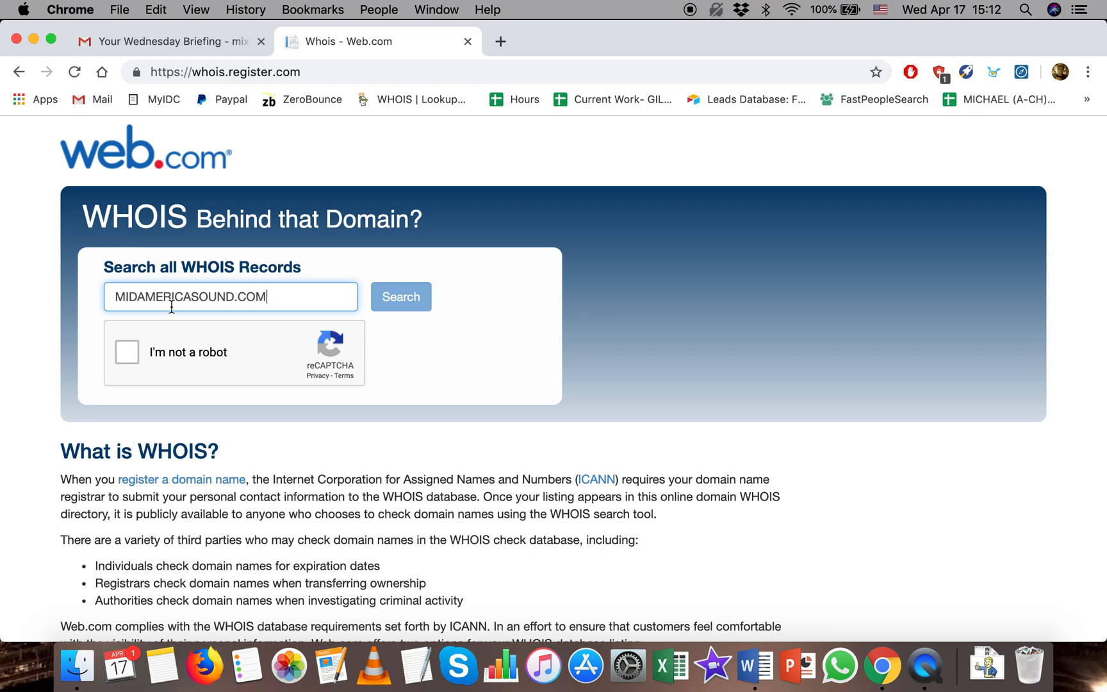
left_click(127, 351)
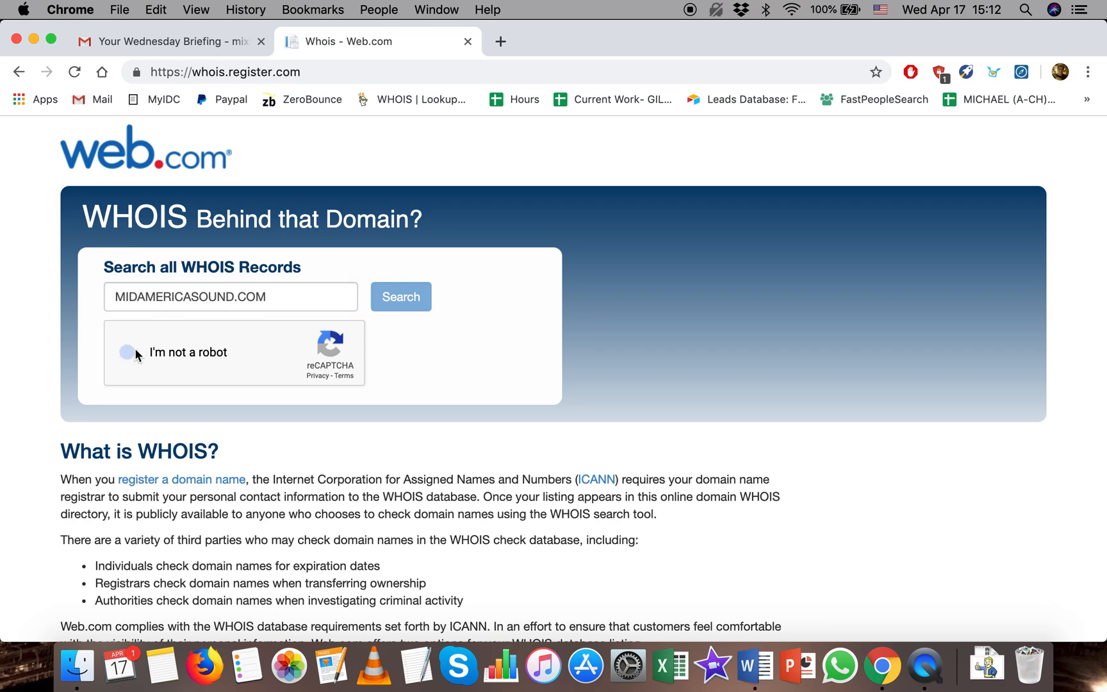
left_click(128, 352)
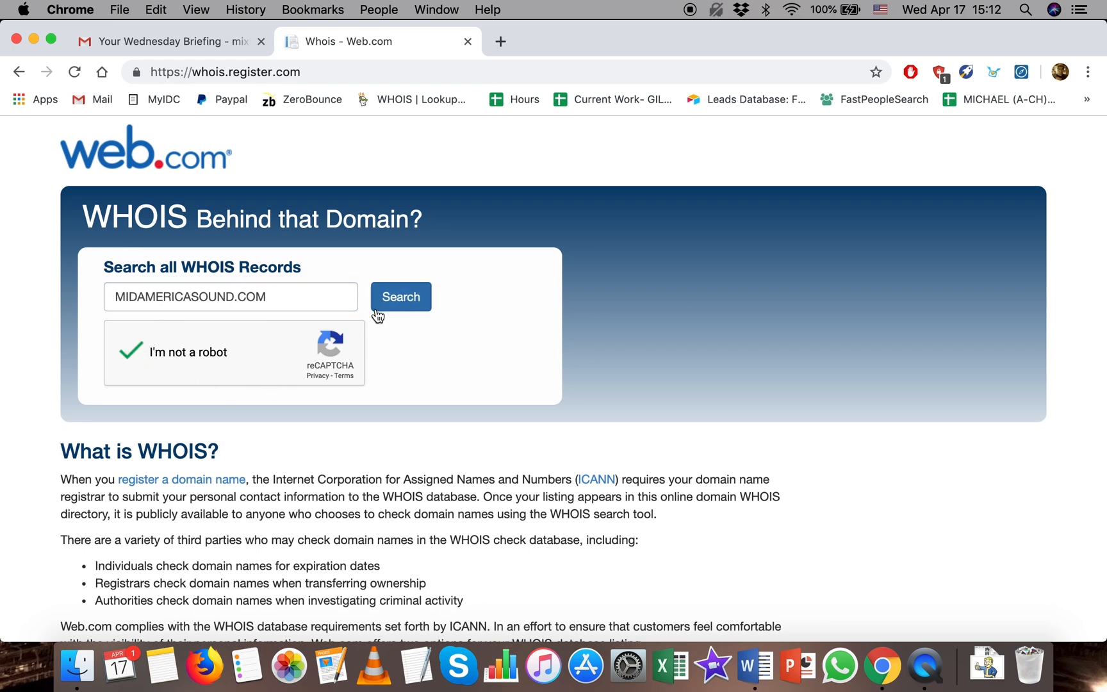
left_click(401, 296)
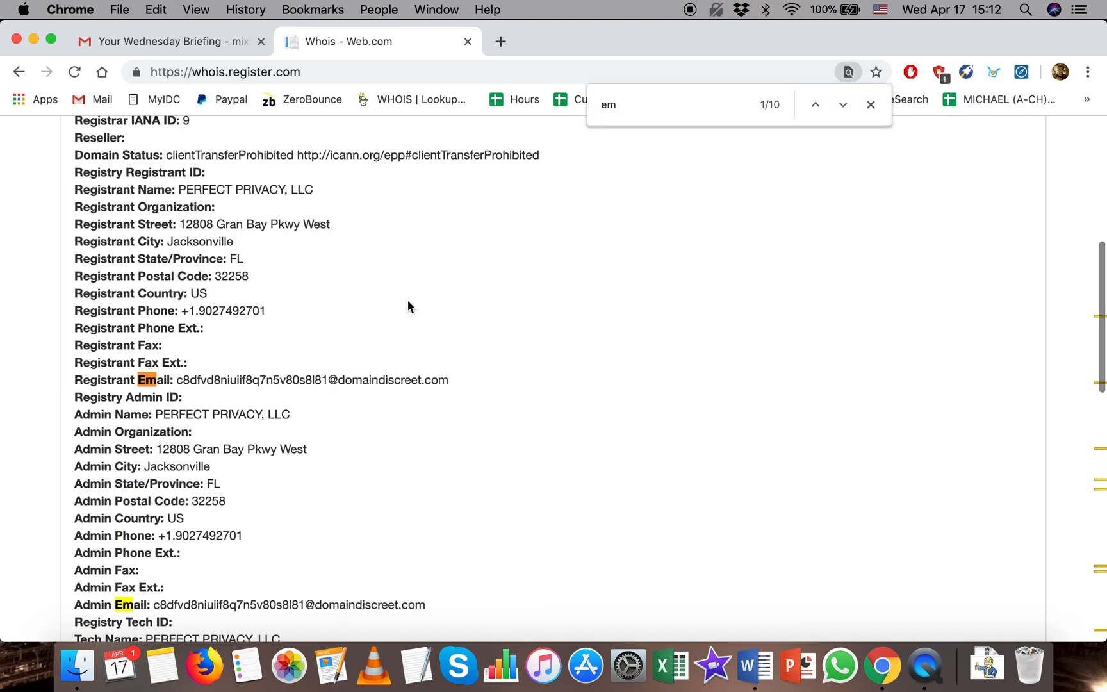
- Step through the 'em' matches to the privacy-service registrant, admin and tech emails
left_click(843, 104)
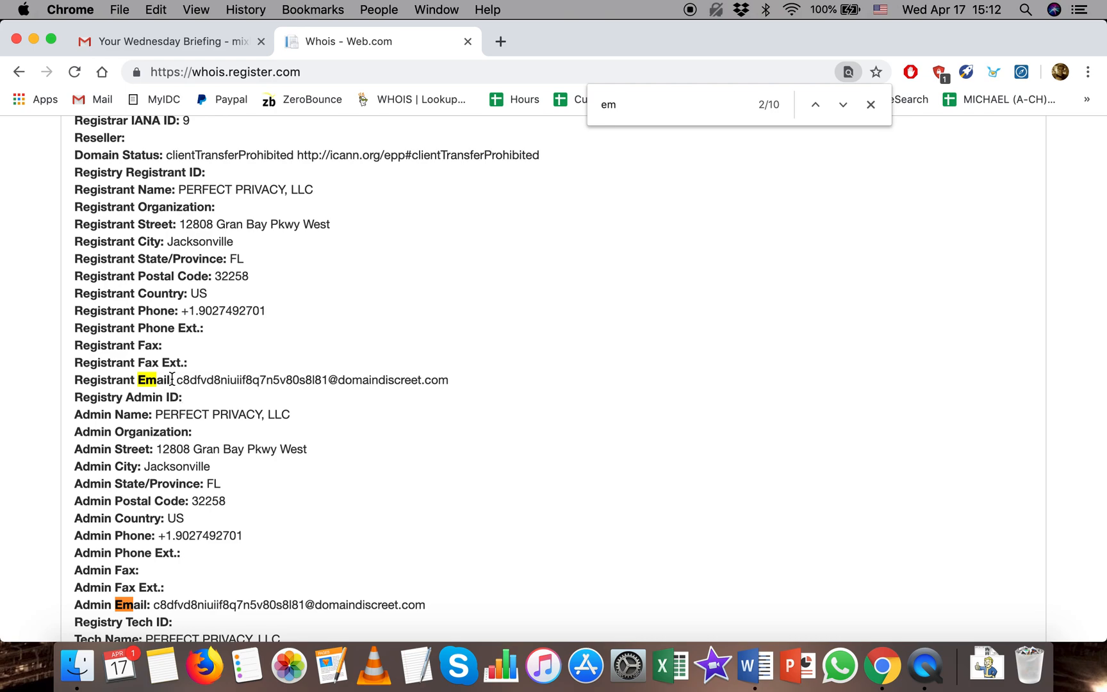
scroll("down", 3)
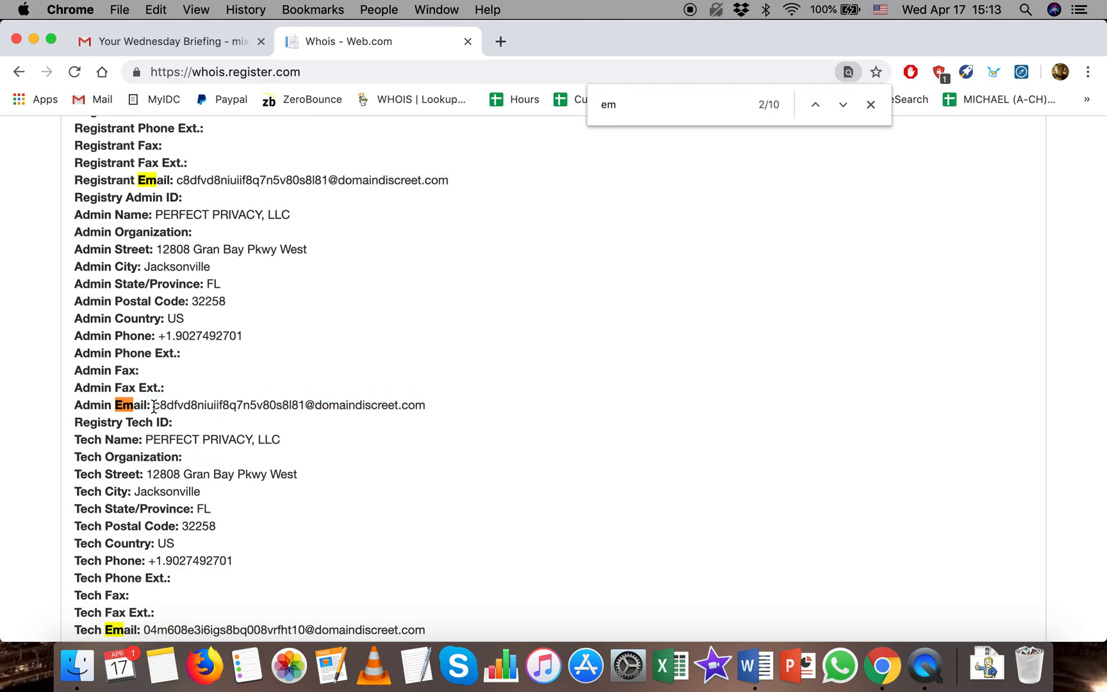
scroll("down", 3)
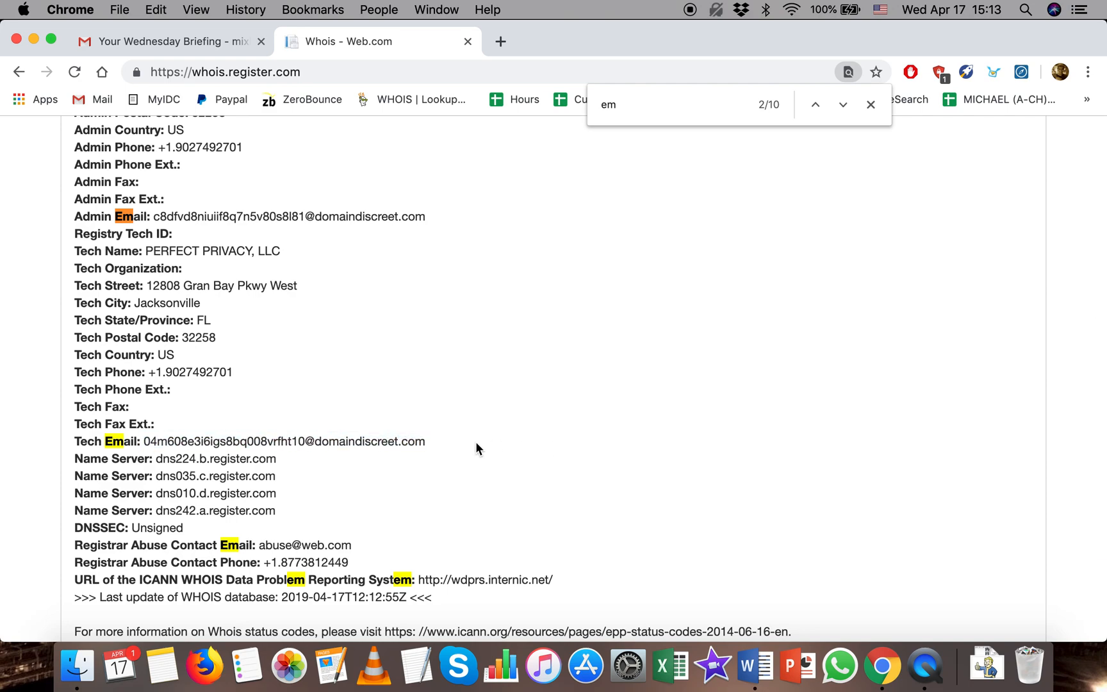